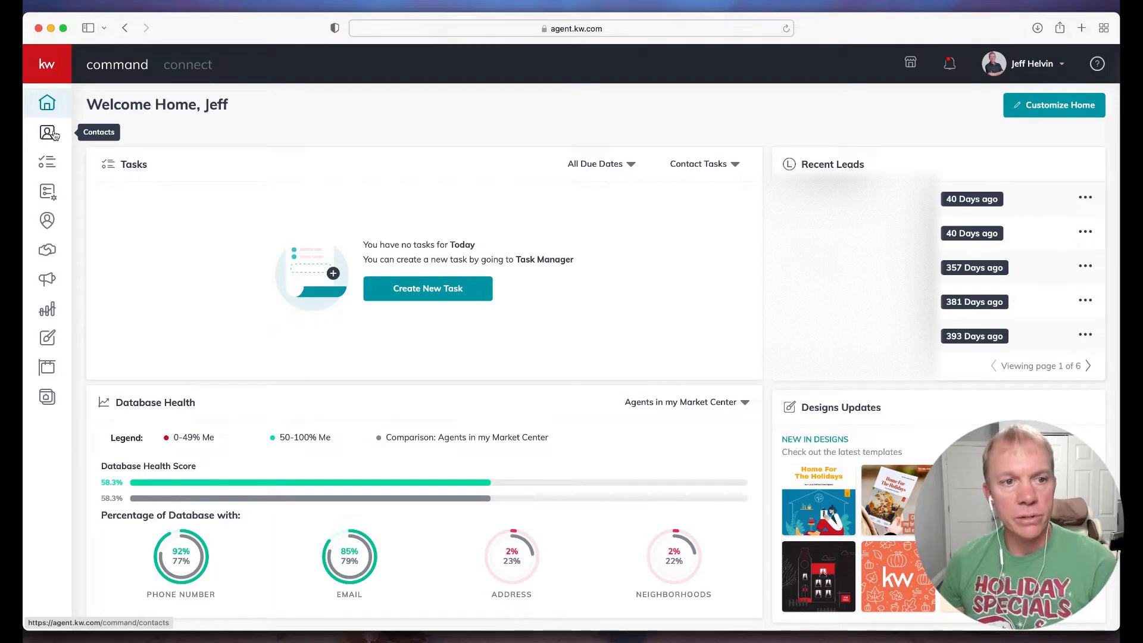
mouse_move(169, 134)
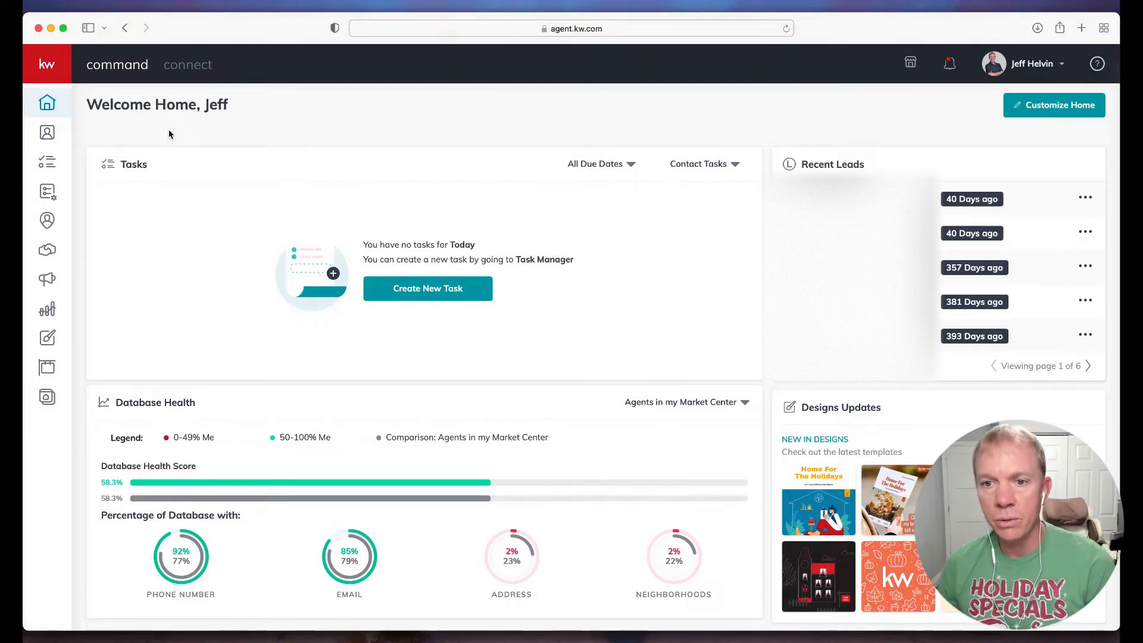
mouse_move(47, 132)
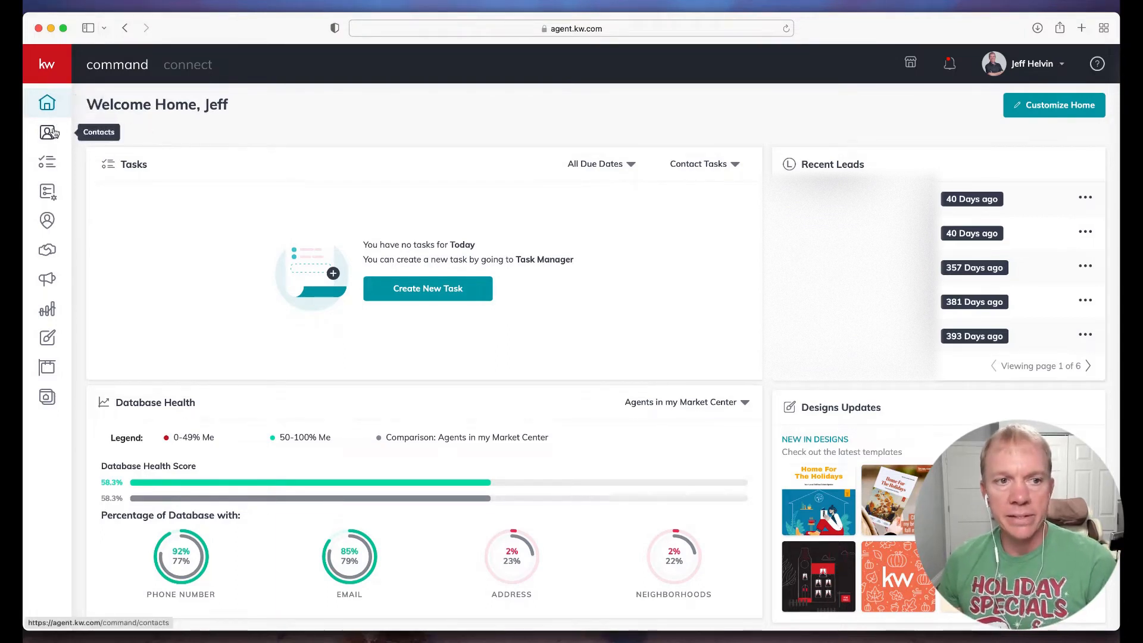
- Go to the Contacts list from the home dashboard via the left sidebar
left_click(46, 132)
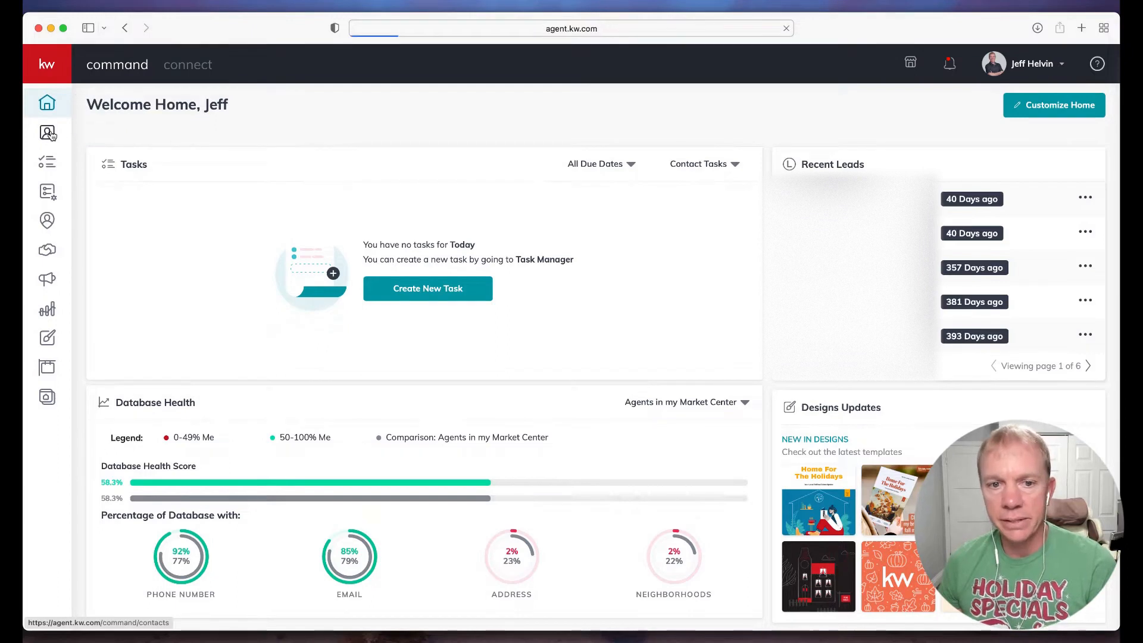
left_click(47, 133)
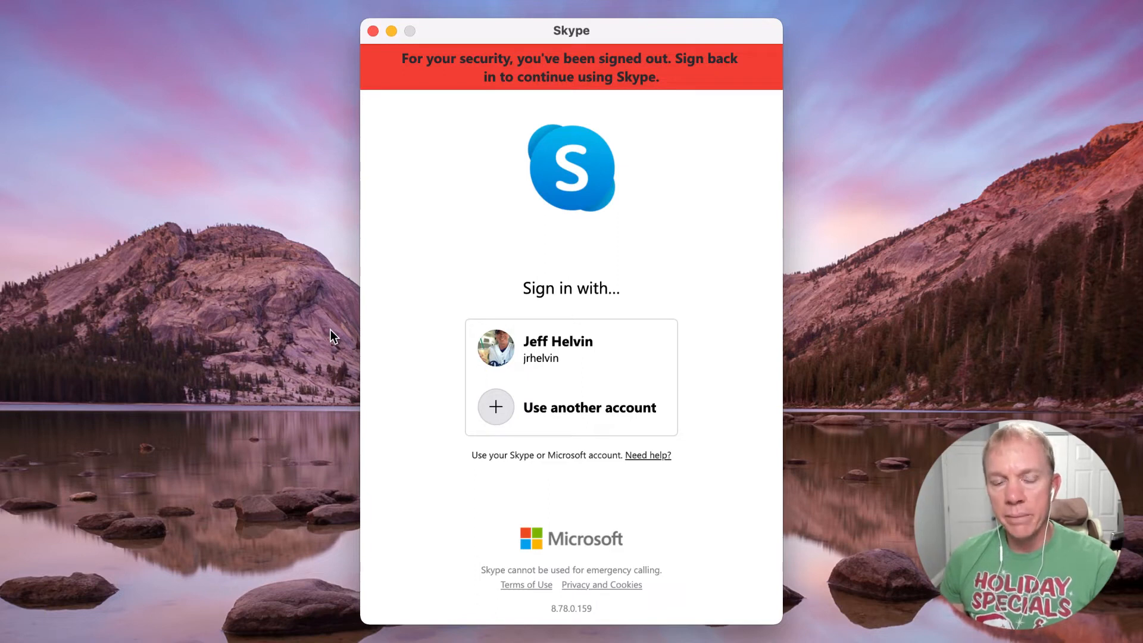
mouse_move(427, 249)
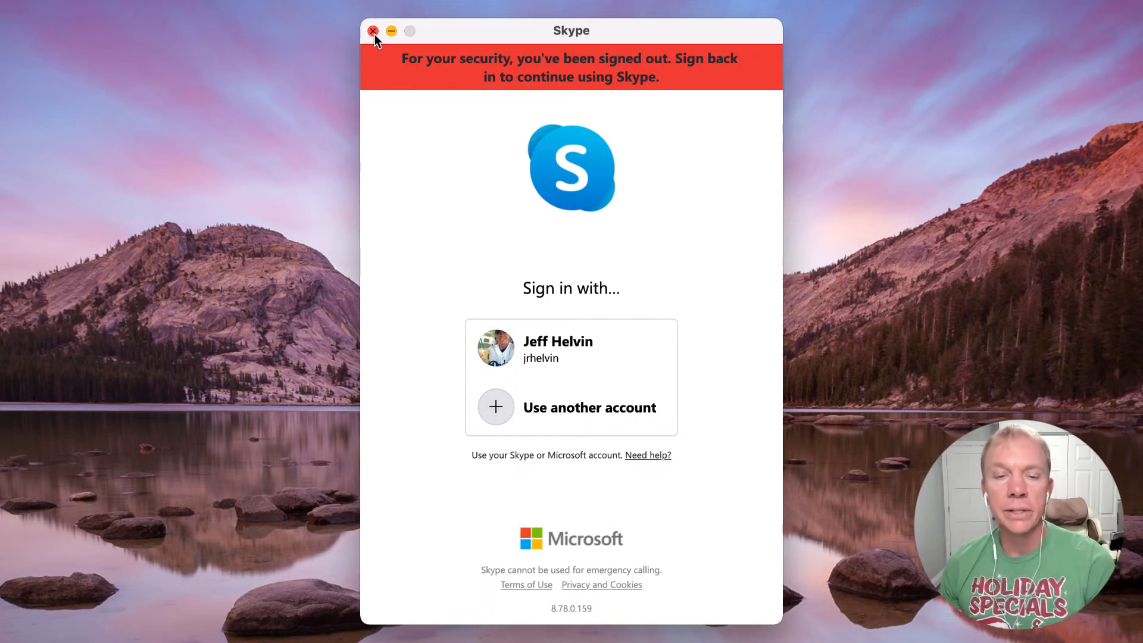
mouse_move(428, 117)
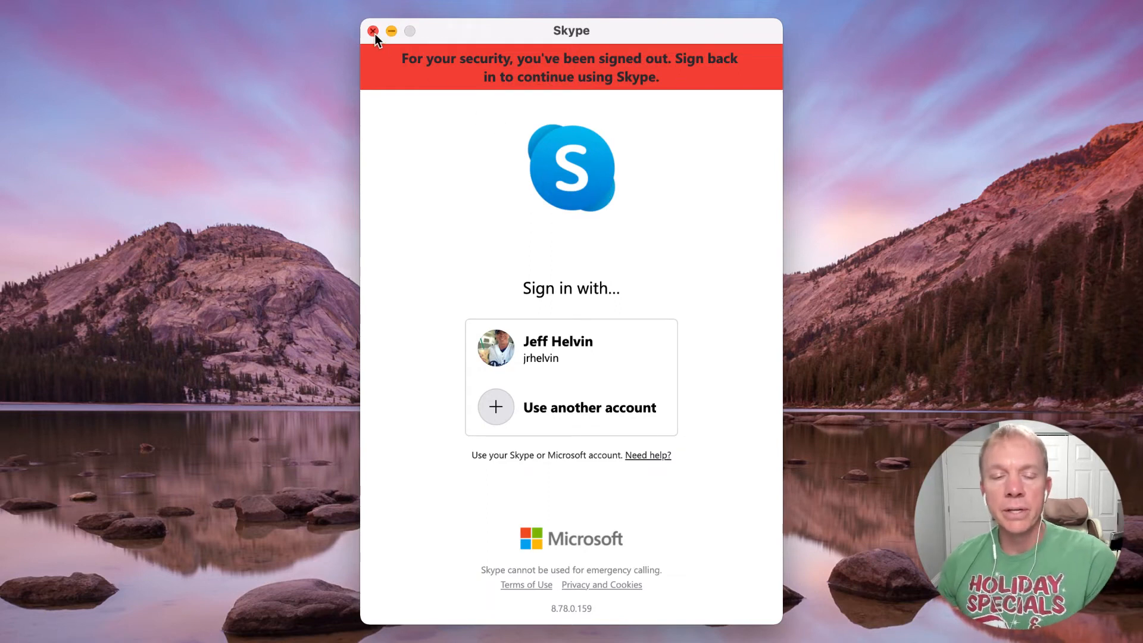
left_click(373, 31)
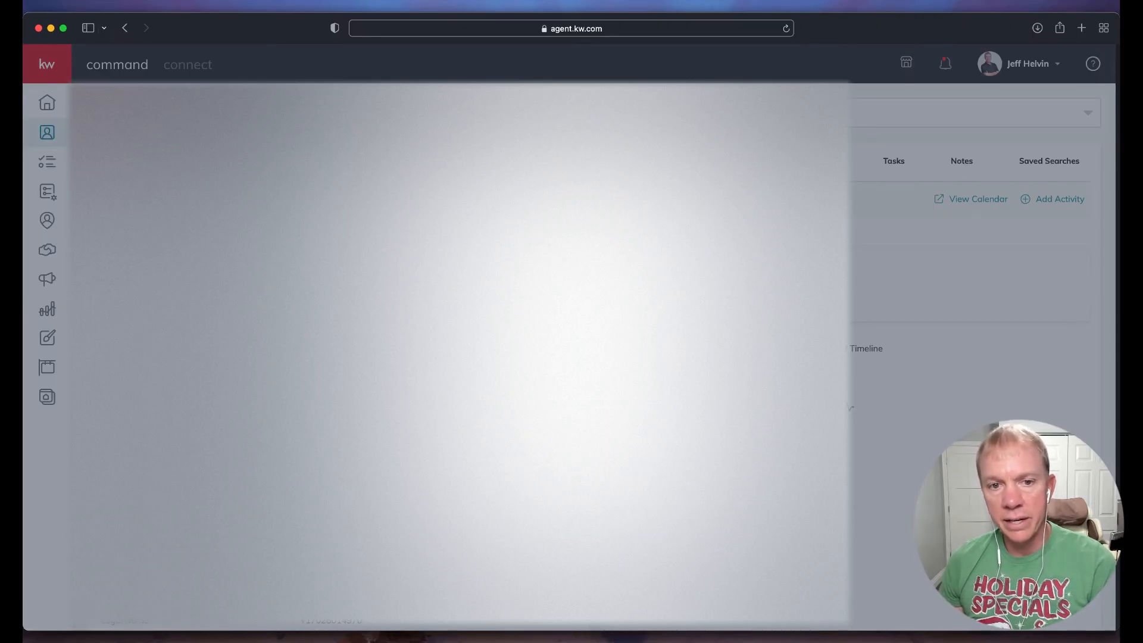